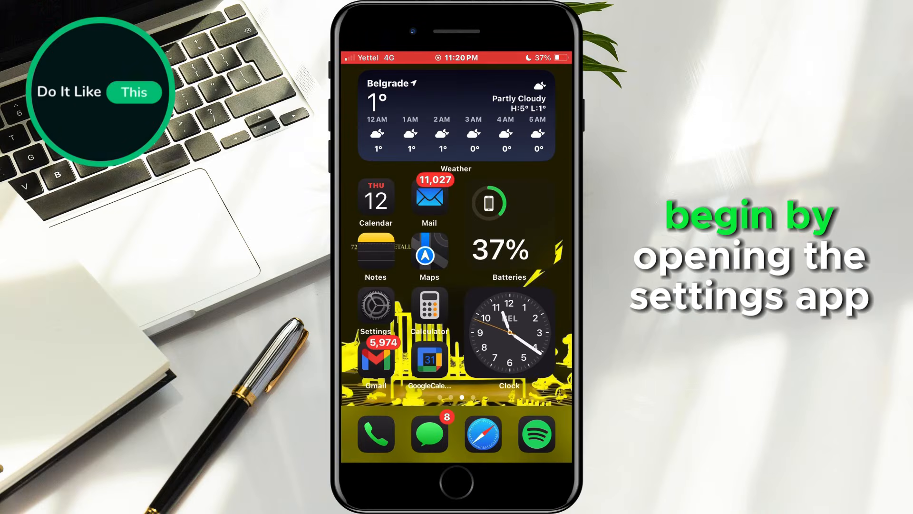
- Go from the home screen into Settings and the General section
click(375, 304)
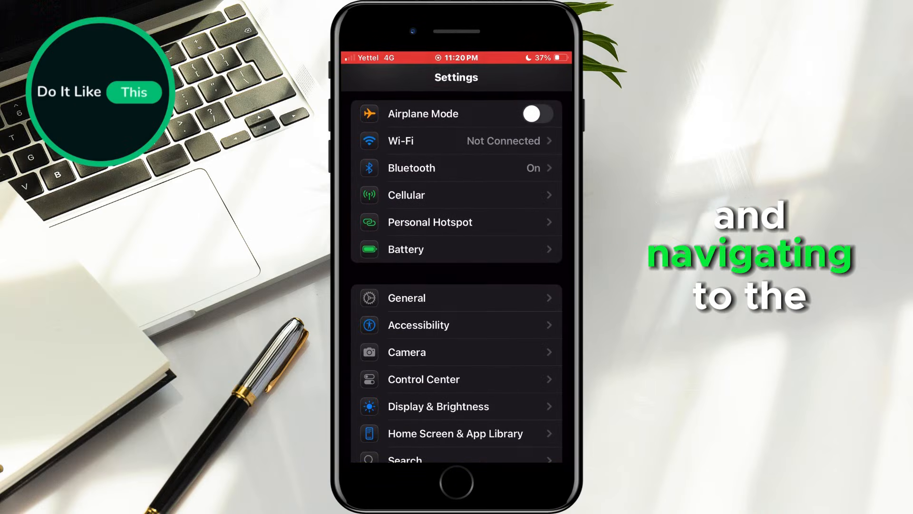
click(406, 297)
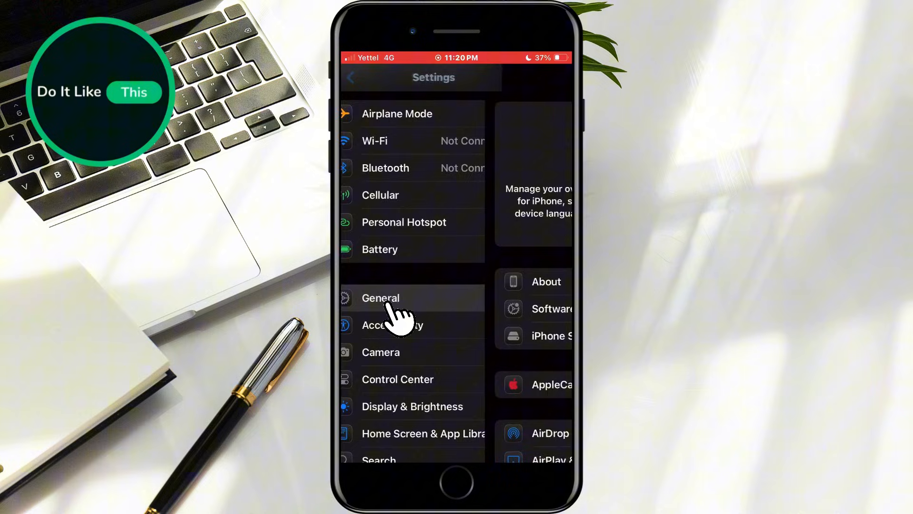
click(381, 298)
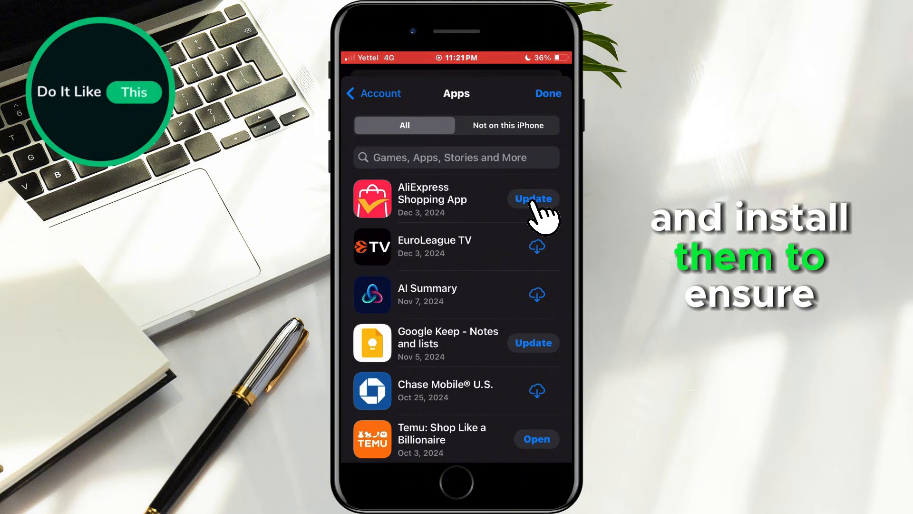
- Update the AliExpress Shopping App, confirming the download despite the Low Data Mode alert
click(533, 199)
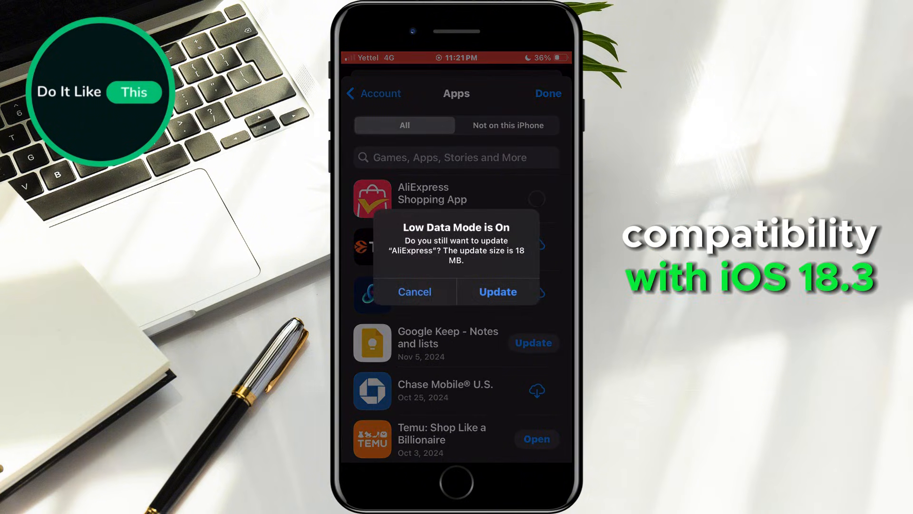
click(498, 292)
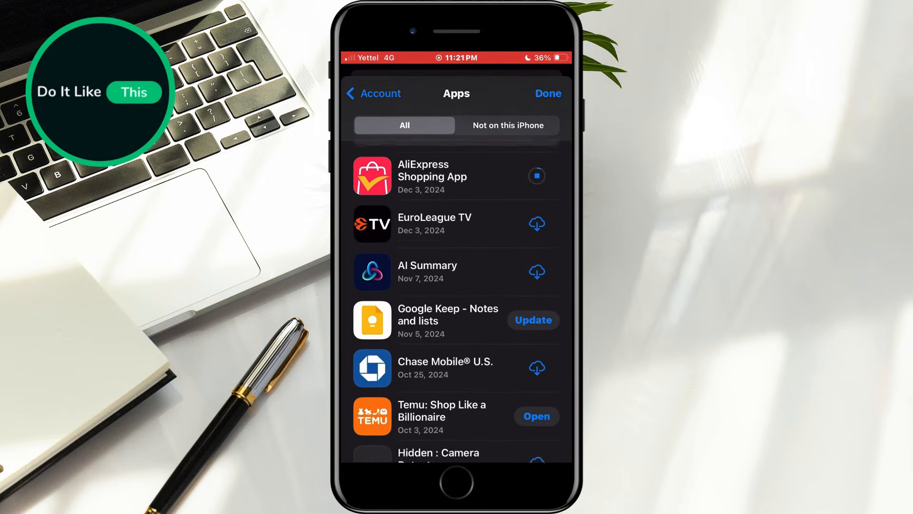
scroll(up, 3)
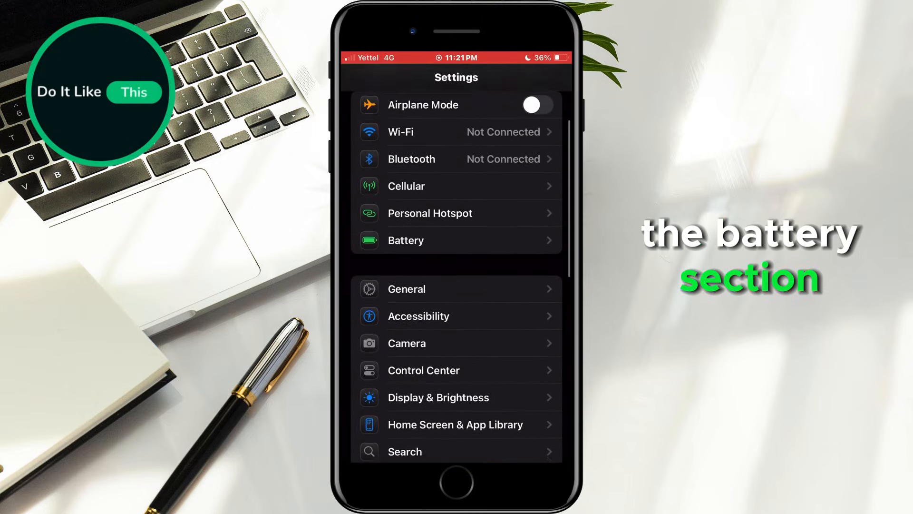
- Check Battery Health & Charging showing 77% maximum capacity, then return to Settings
click(405, 240)
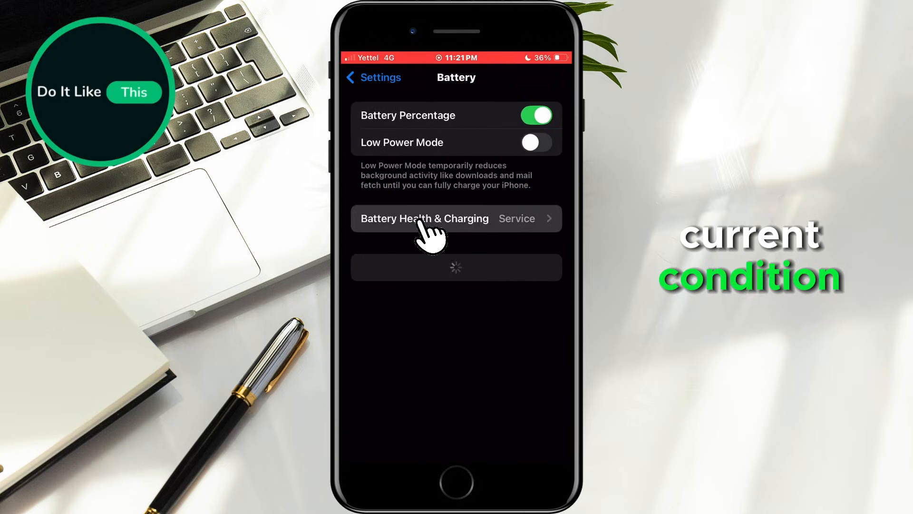
click(425, 218)
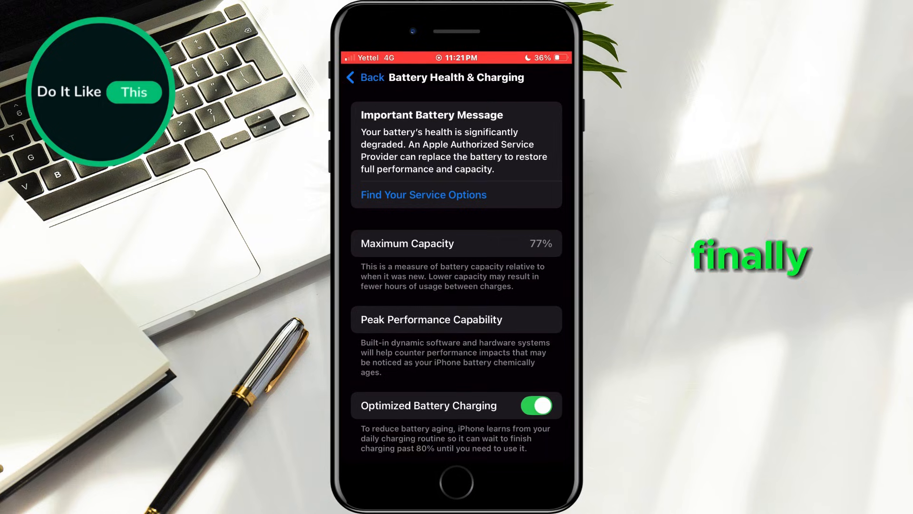
click(366, 77)
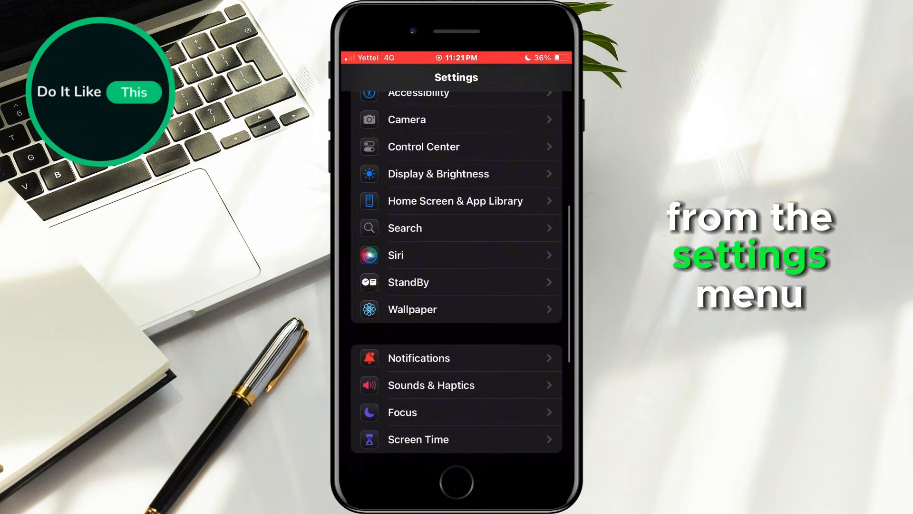
- View the Location Services app list under Privacy & Security with each app's permission
scroll(down, 3)
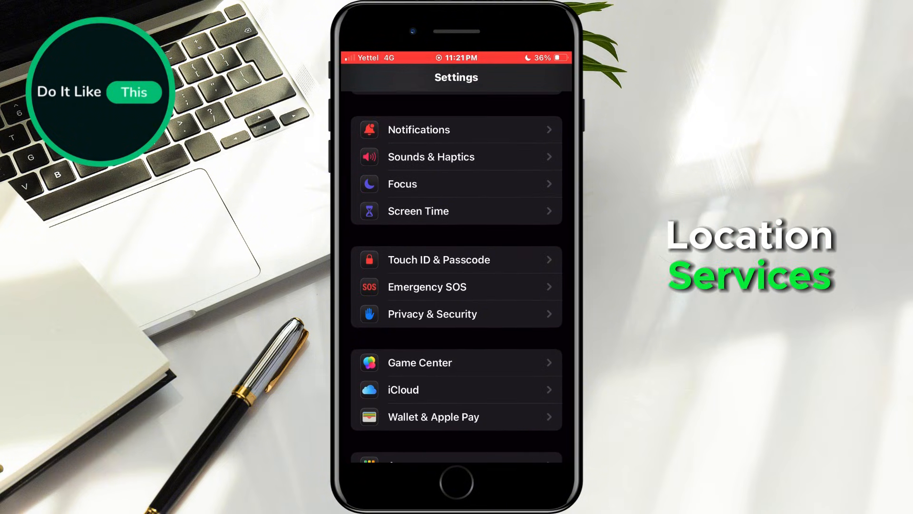
click(432, 313)
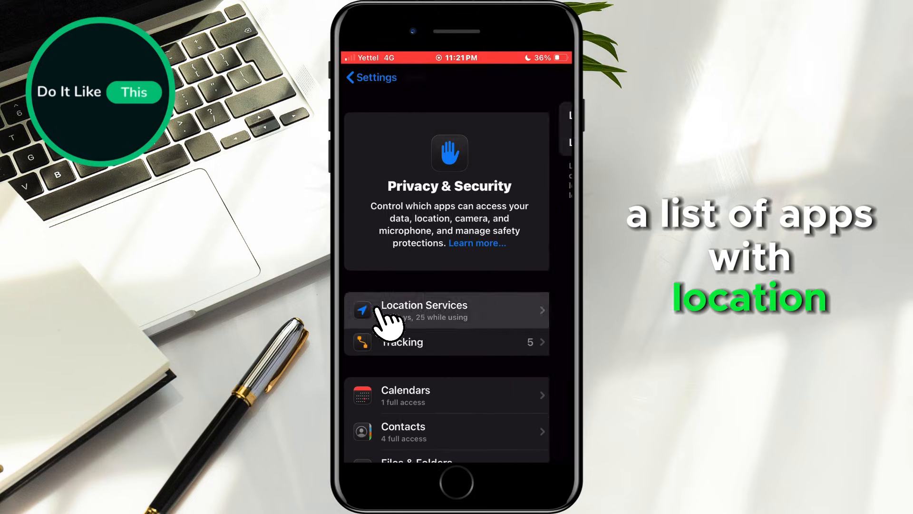
click(424, 311)
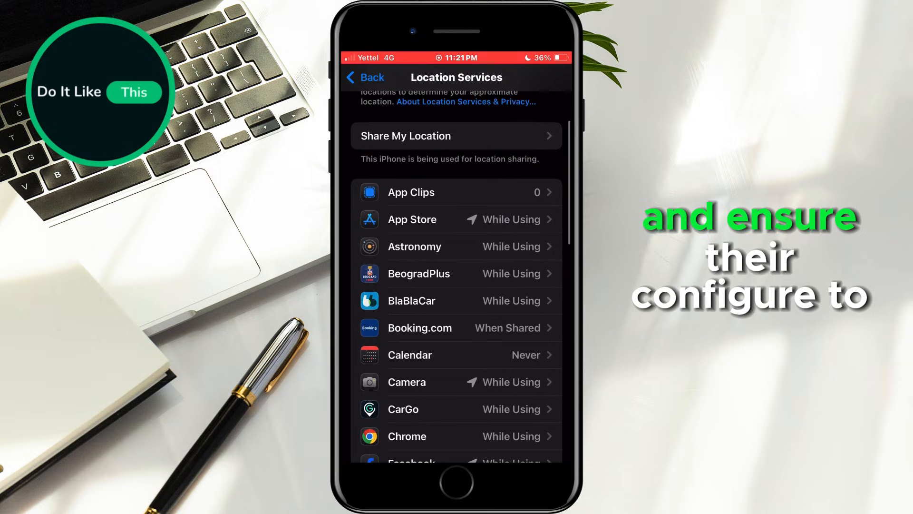
scroll(up, 3)
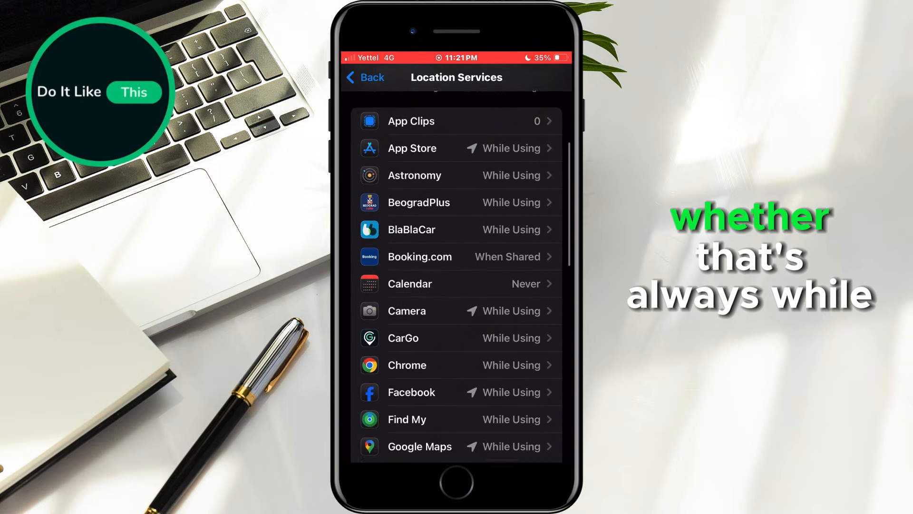